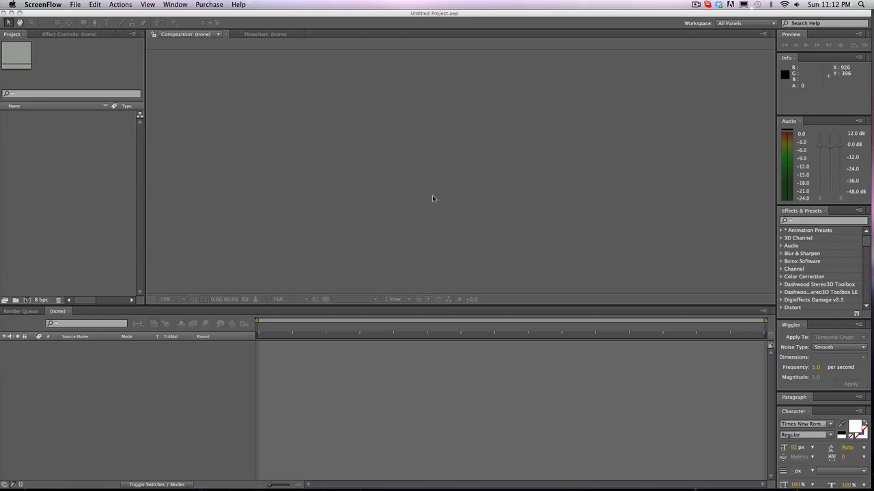
mouse_move(167, 14)
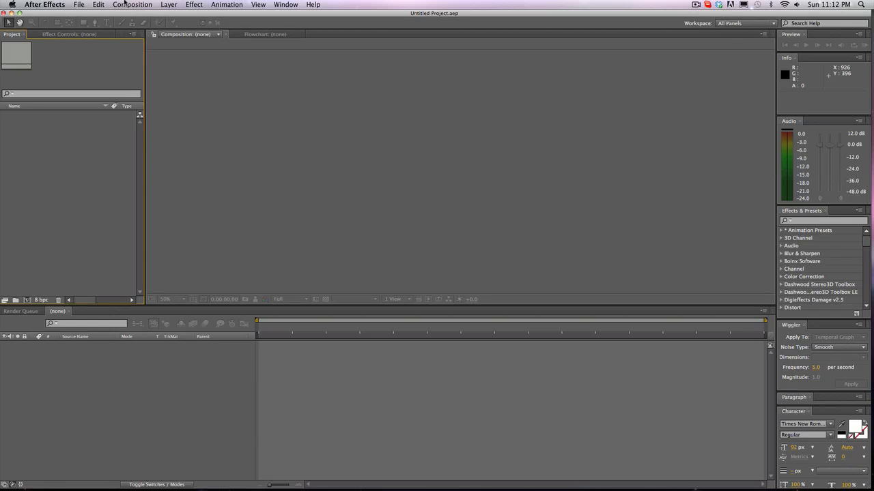
Create the 1280×720 Comp 1 and import '4 piece episode.wmv' found via Finder search.
left_click(132, 5)
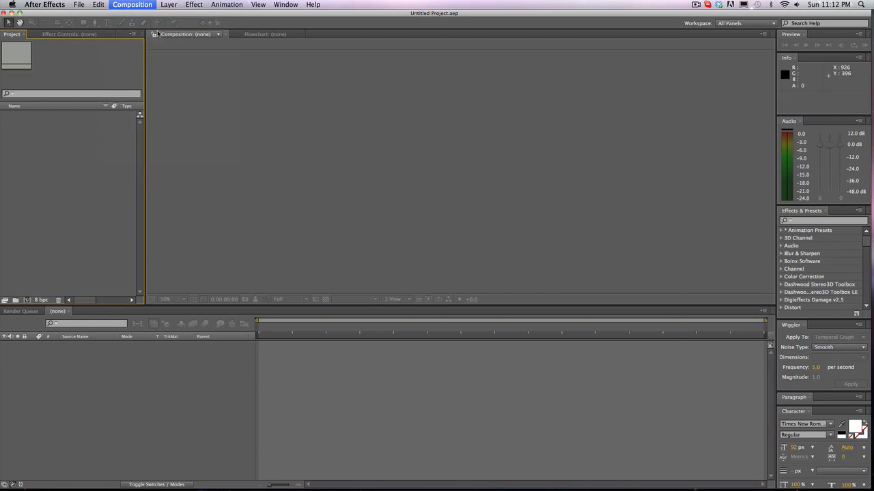
left_click(132, 4)
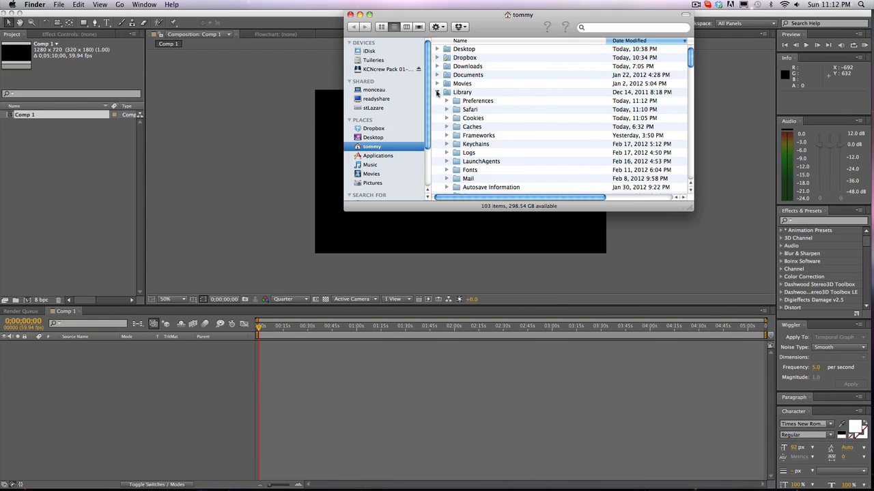
type("it air")
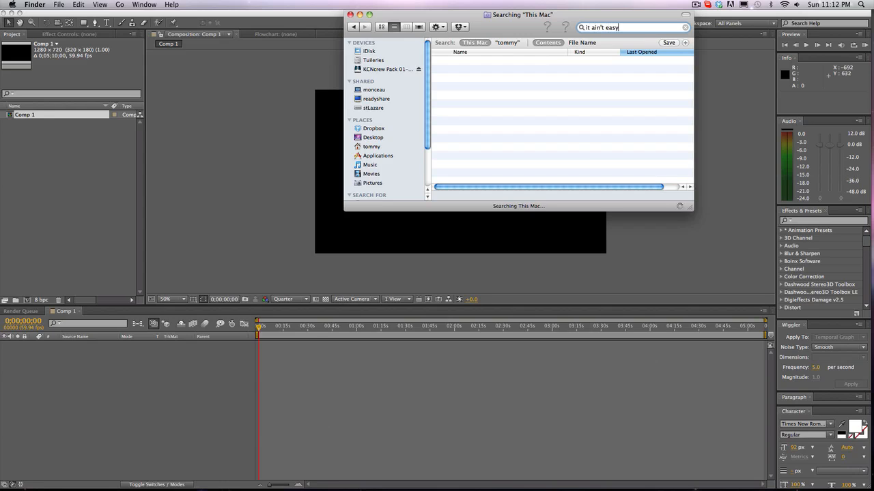
type("being wheezy")
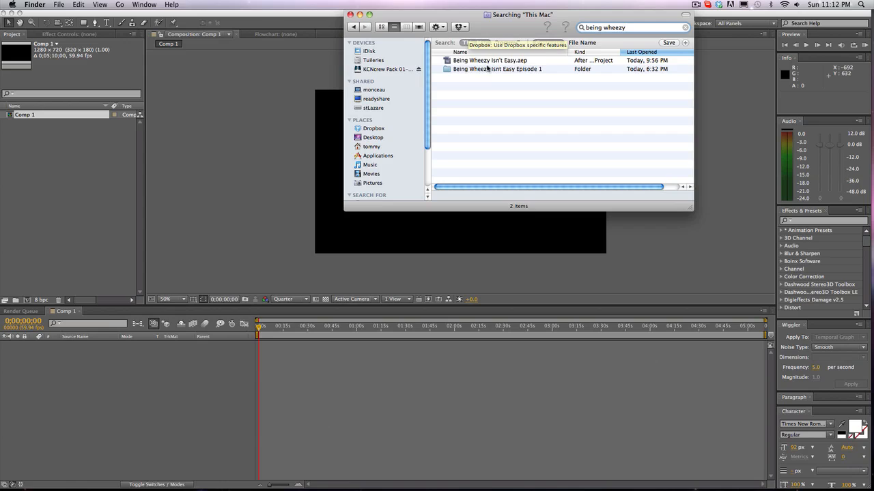
double_click(497, 69)
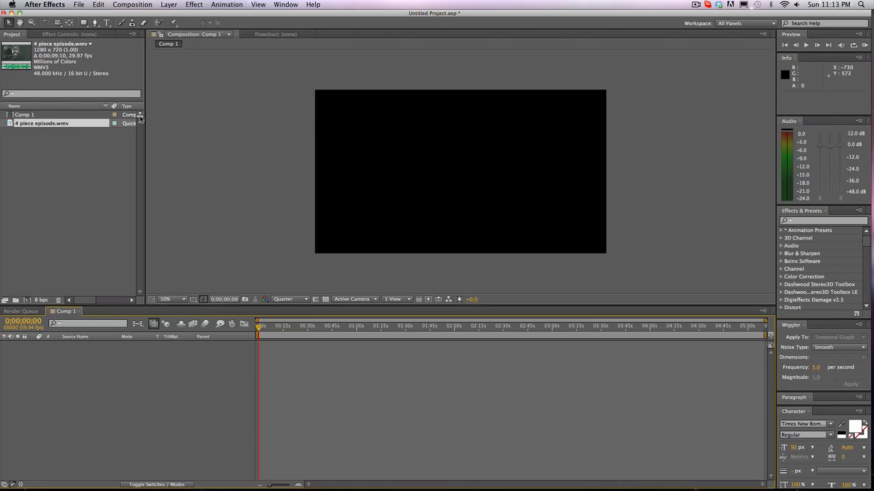
mouse_move(181, 239)
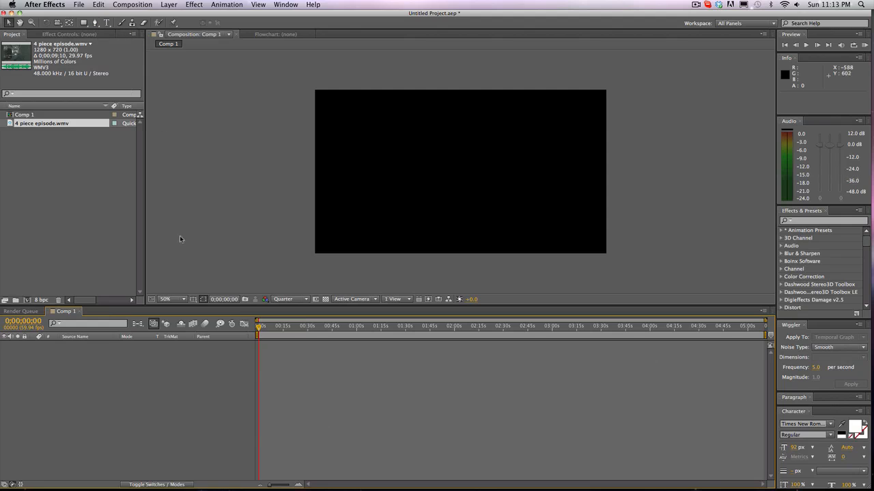
With the grid shown, draw a white-outlined panel with a clipped top-left corner.
left_click(193, 299)
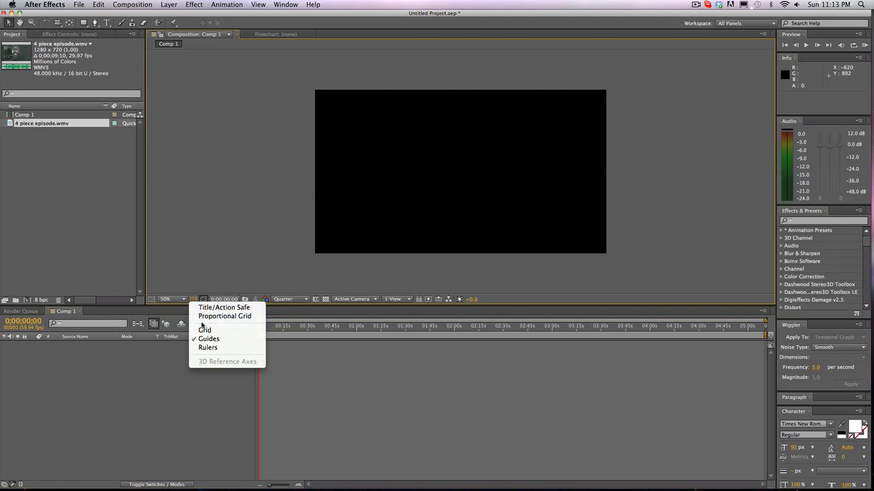
left_click(205, 329)
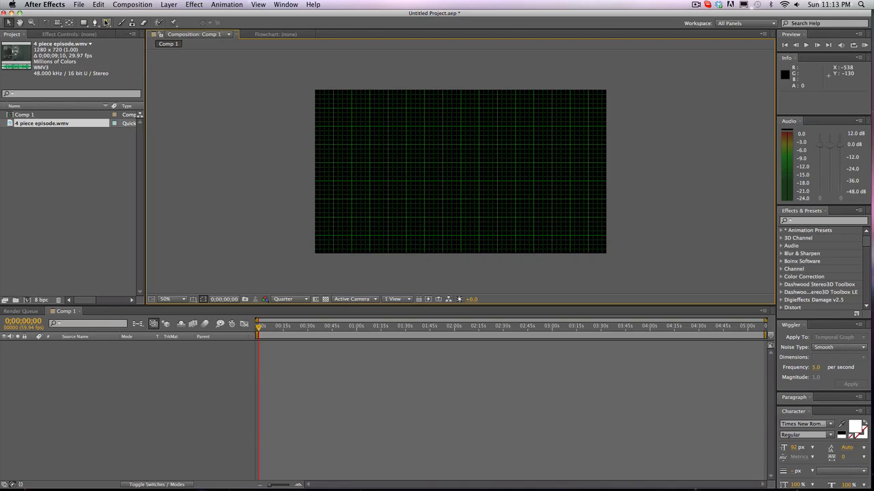
left_click(107, 23)
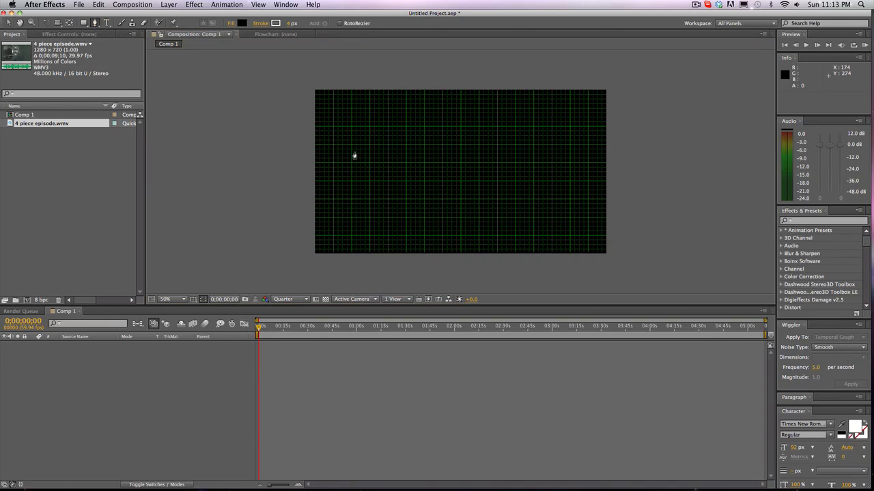
mouse_move(352, 148)
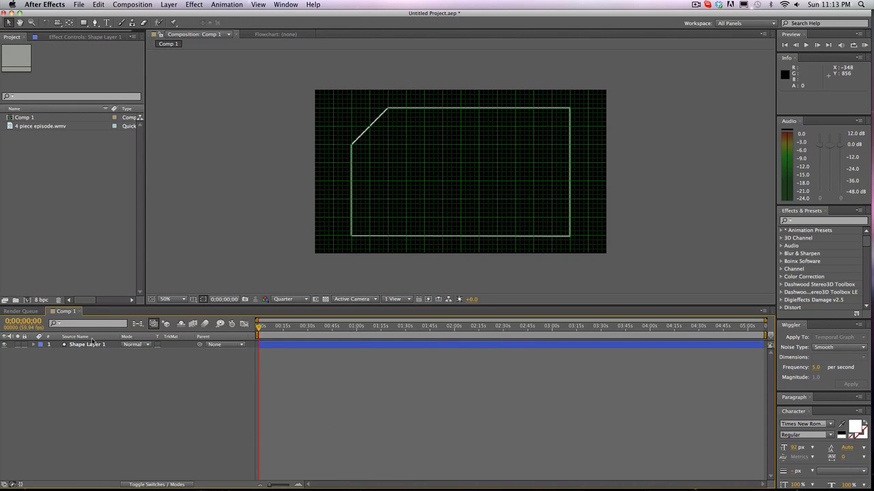
left_click(86, 344)
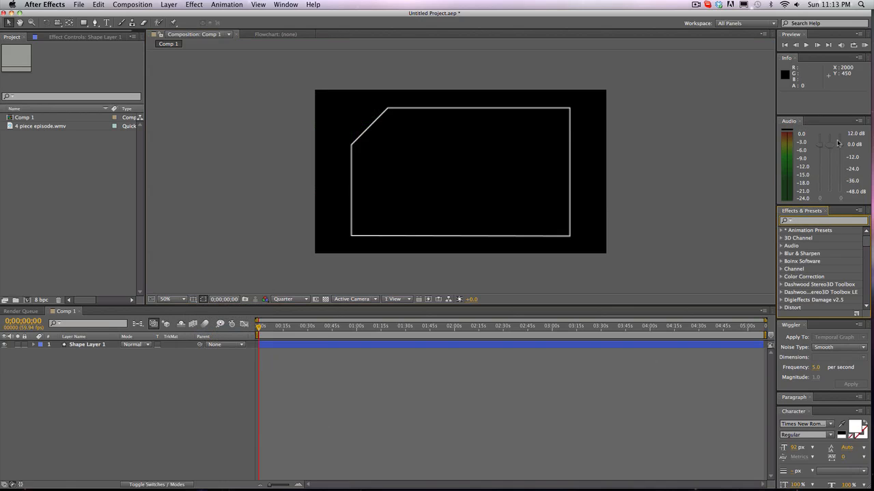
Apply Grid and Fill effects to Shape Layer 1 for red horizontal stripes.
type("g")
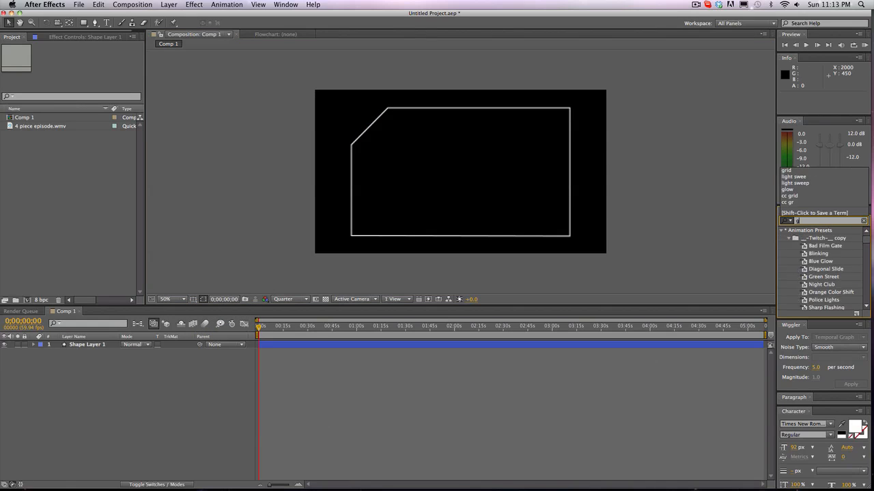
type("grid")
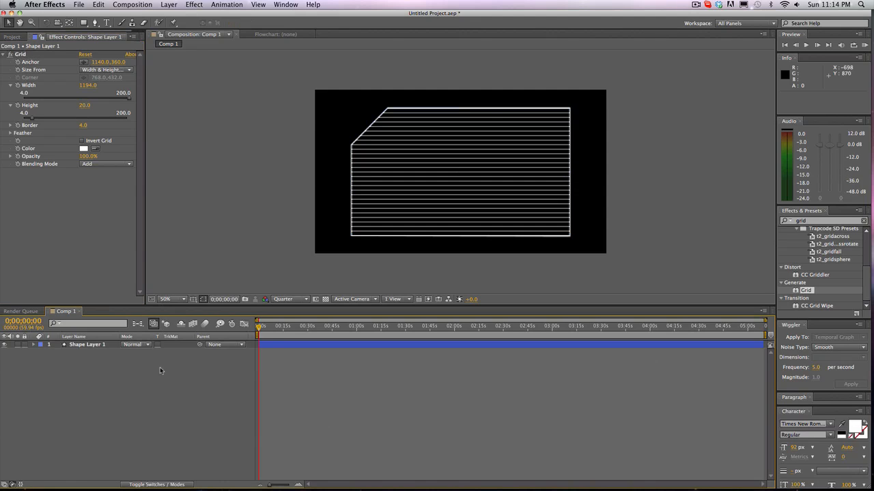
left_click(86, 344)
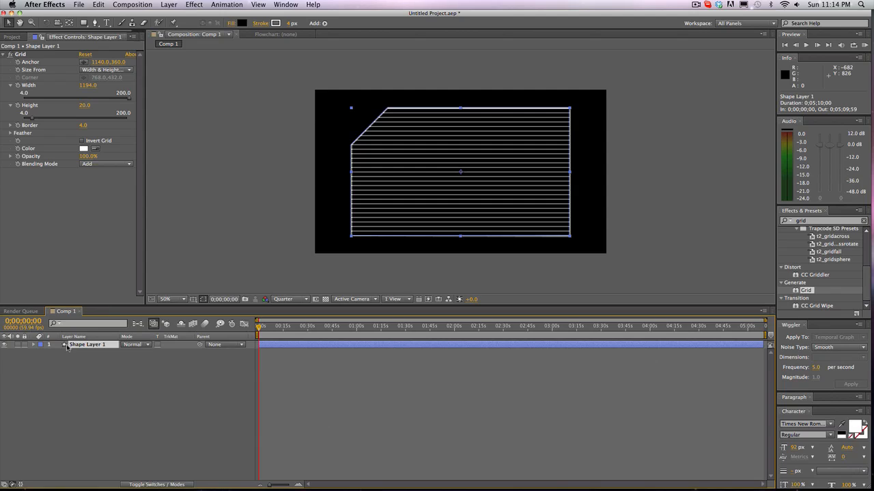
mouse_move(89, 340)
type("fill")
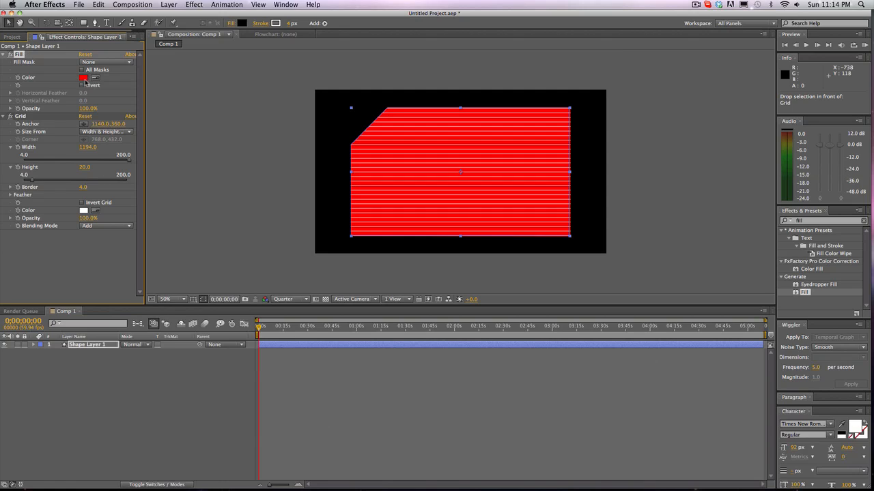
Change the panel's fill colour to orange and select the layer for duplicating.
left_click(83, 77)
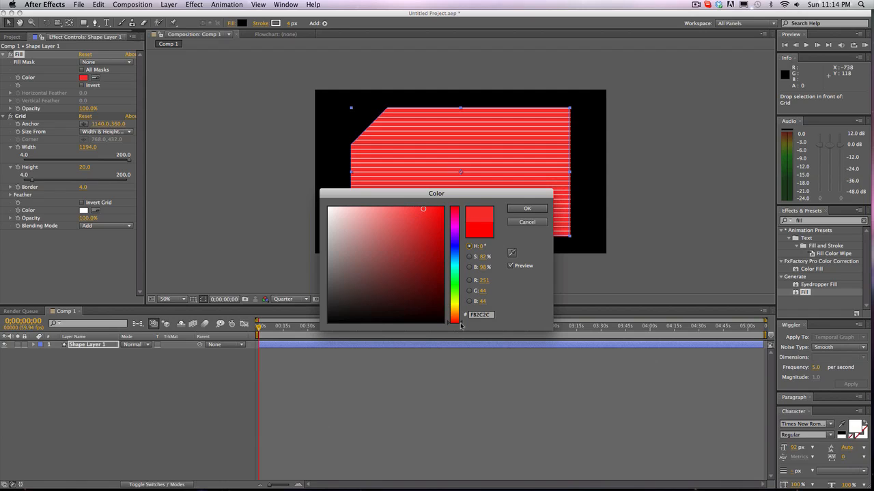
left_click(526, 209)
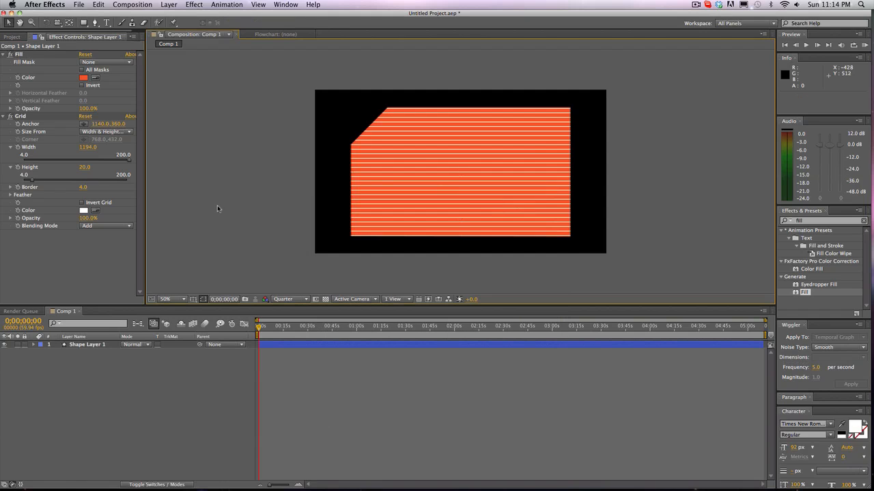
left_click(87, 344)
type("ast blur")
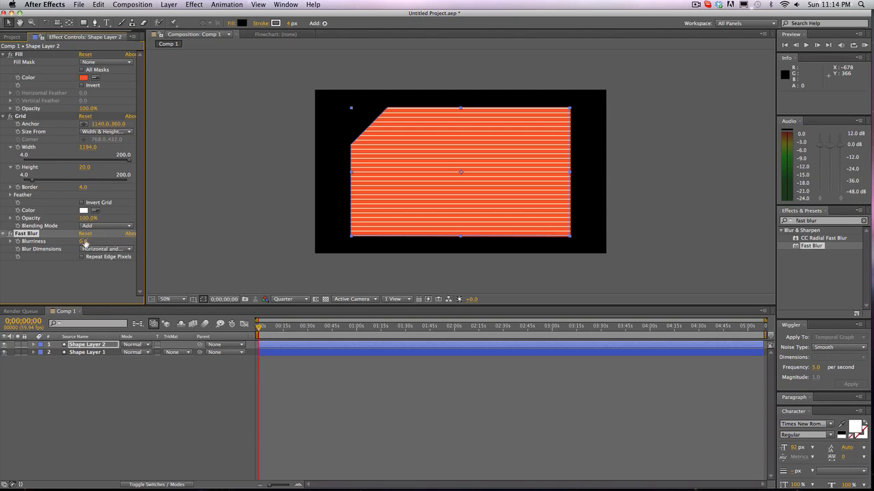
Set Fast Blur Blurriness to 50, stack five panel copies, and open Pre-compose.
left_click(92, 241)
type("50")
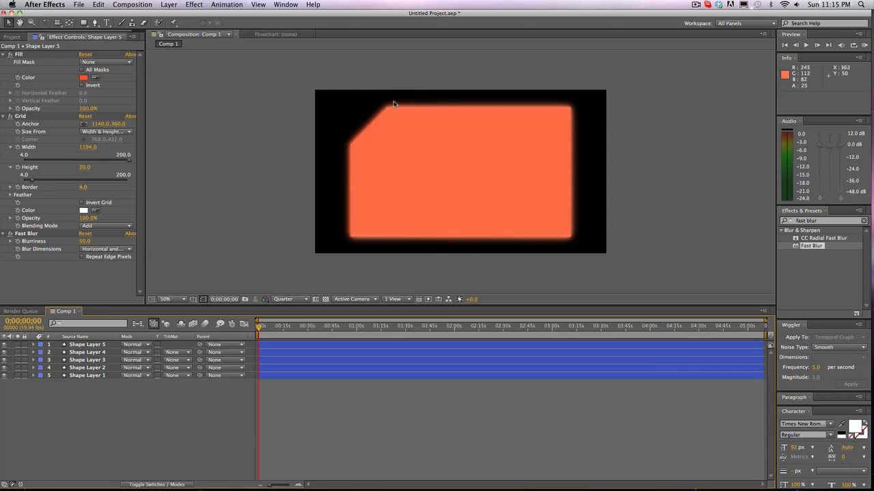
mouse_move(557, 206)
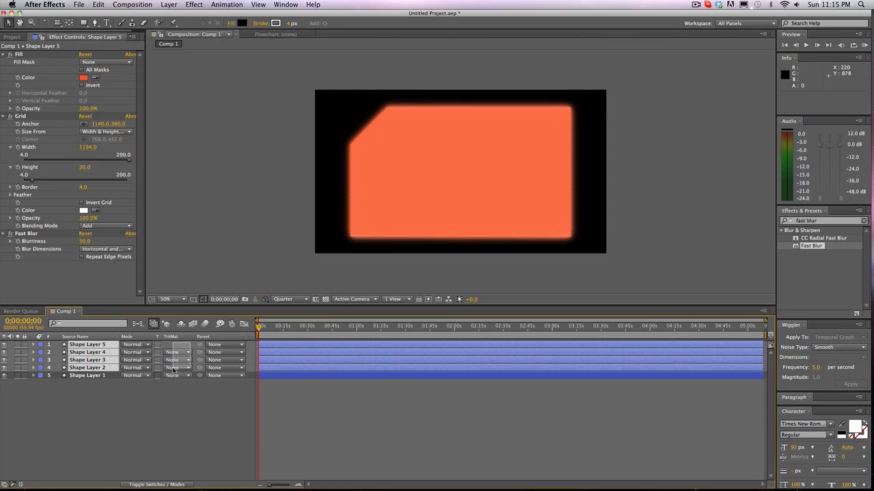
right_click(87, 367)
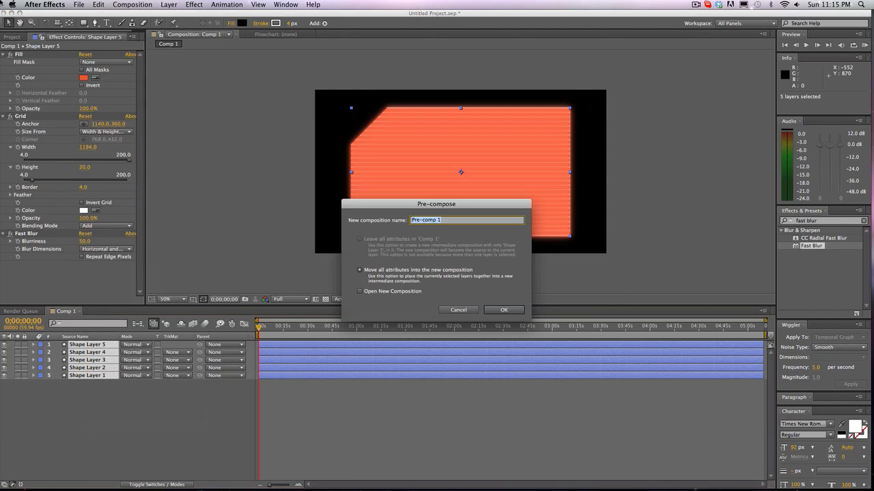
Pre-compose the five panel layers into 'GRID', moving all attributes.
left_click(503, 309)
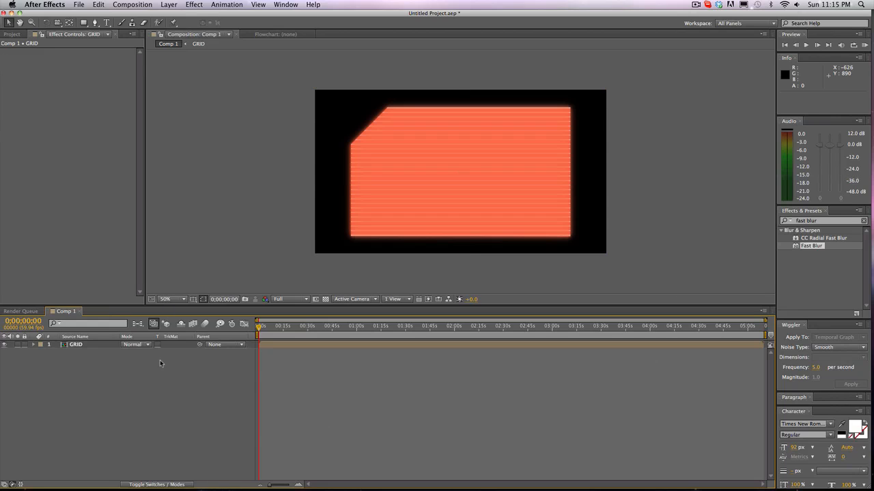
left_click(76, 344)
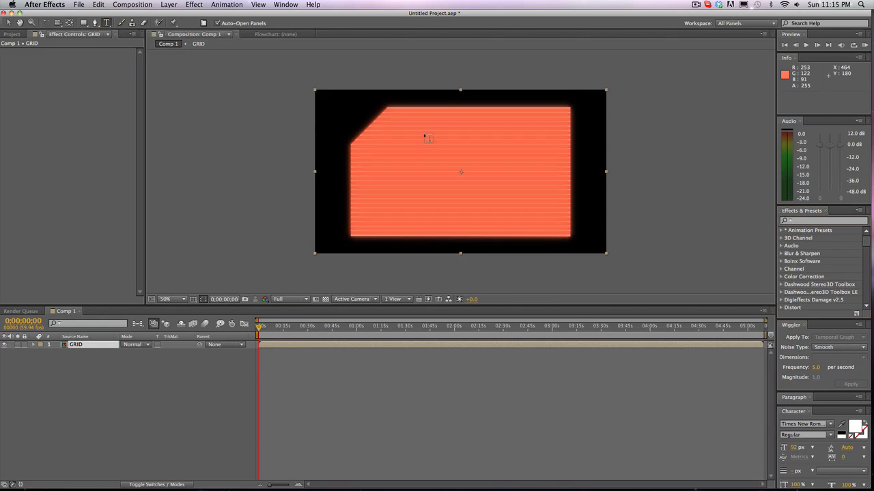
Type 'UsingAE', place it at the panel's top centre, and enable 3D.
type("U")
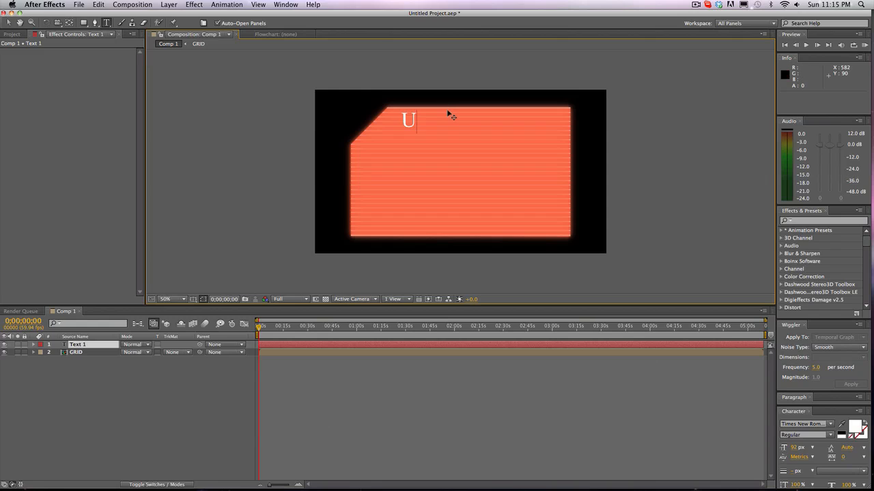
type("singAE")
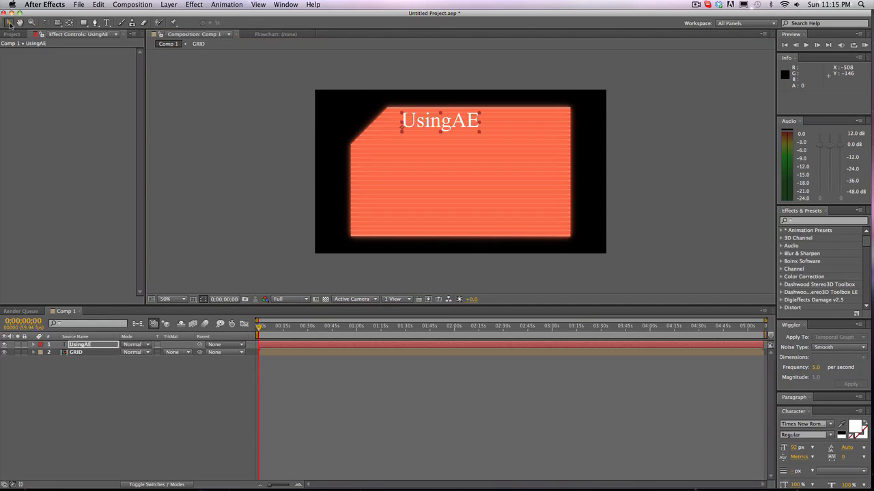
left_click_drag(440, 121, 457, 152)
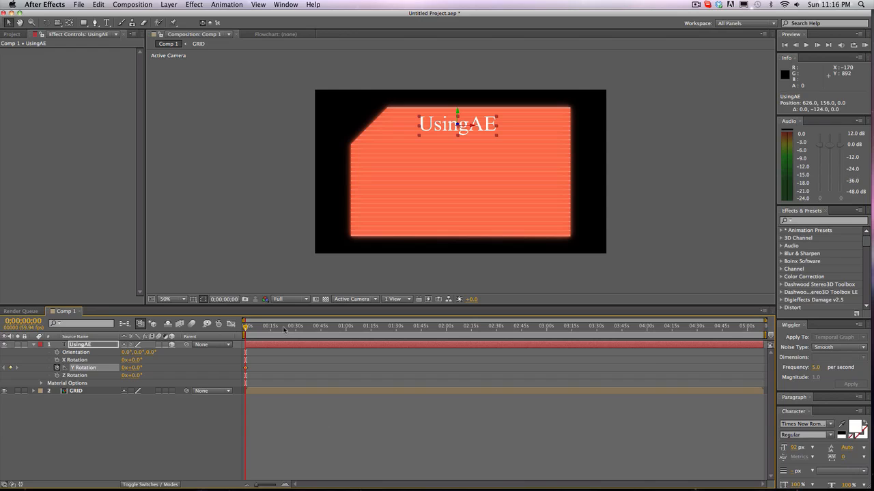
left_click(344, 326)
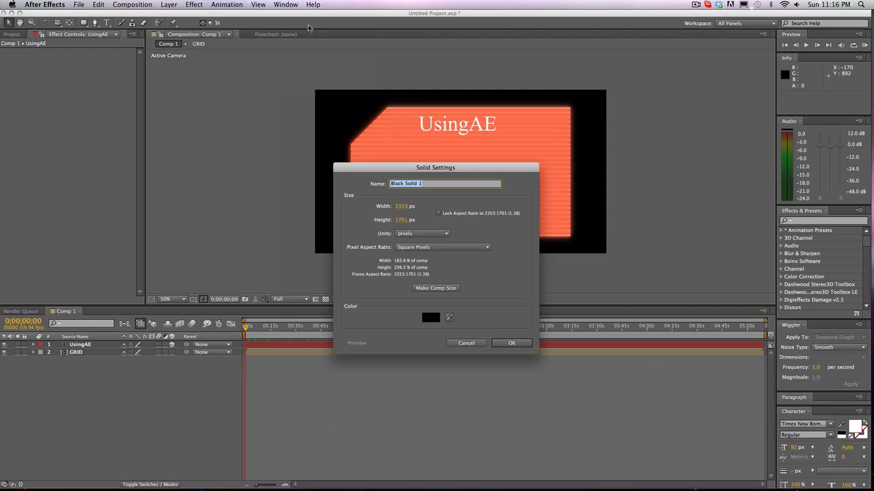
Dismiss the solid settings, then create Comp 2 holding a black solid.
left_click(412, 206)
type("720")
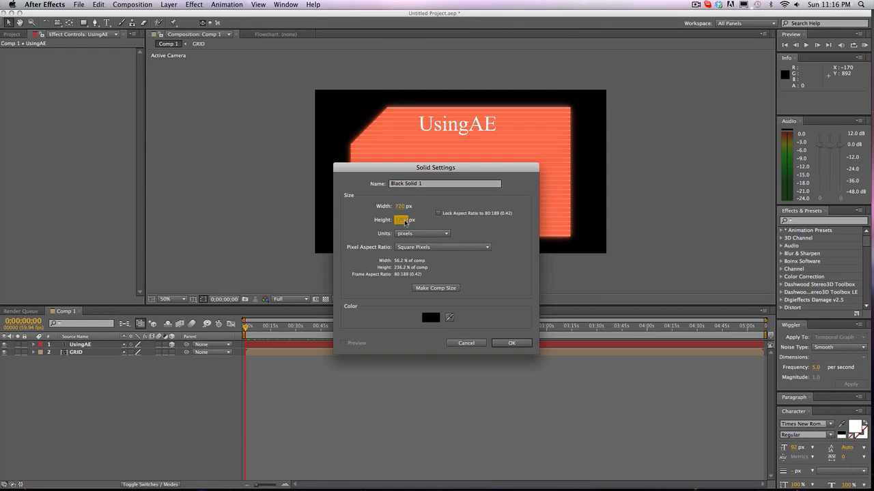
left_click(511, 343)
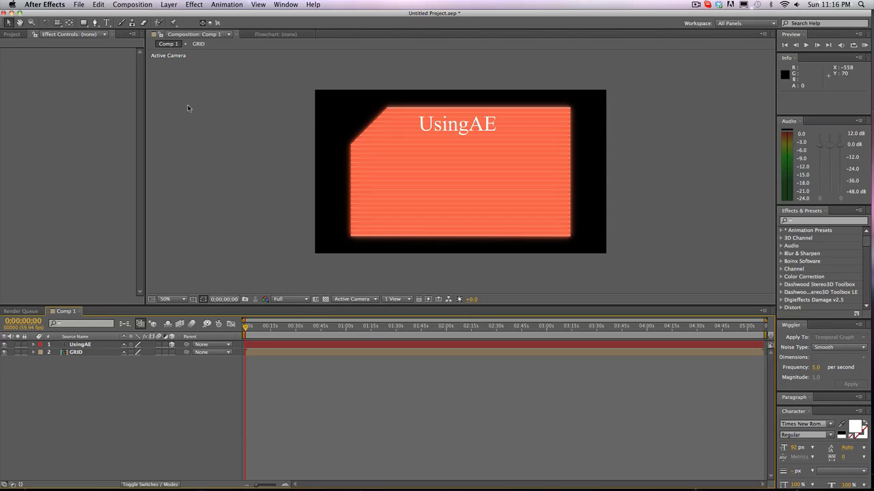
left_click(132, 5)
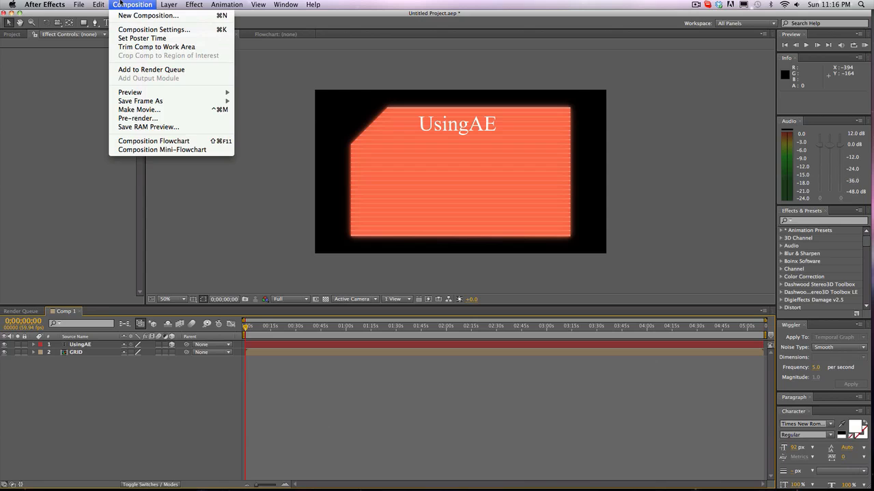
left_click(154, 29)
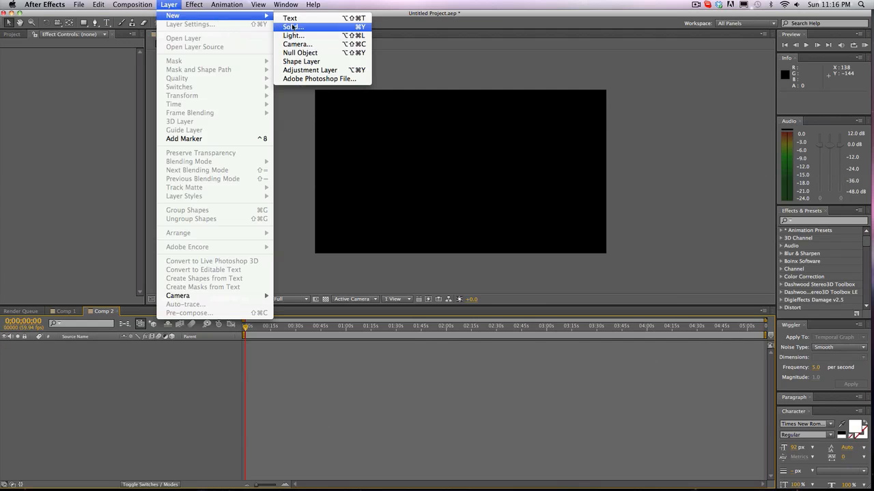
left_click(293, 26)
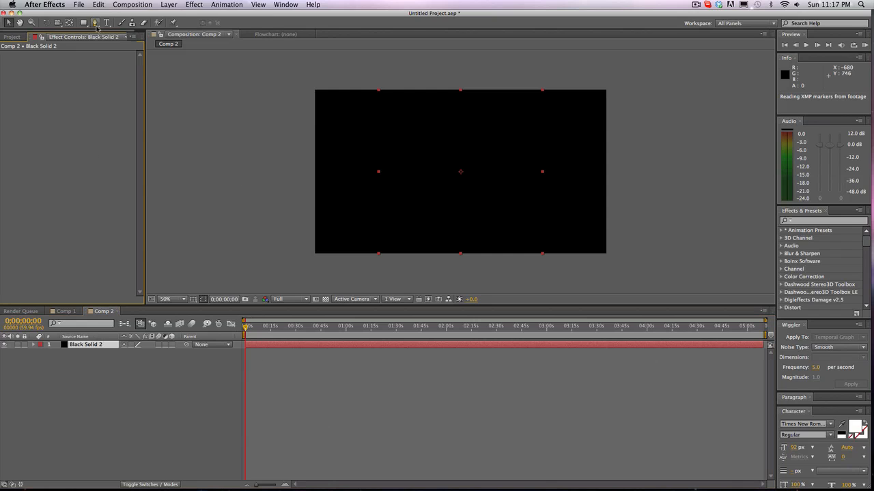
left_click(94, 23)
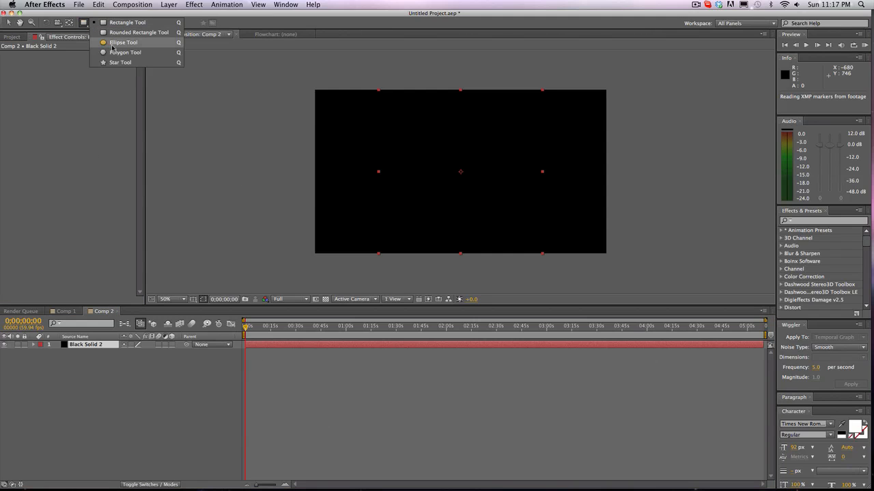
left_click(85, 344)
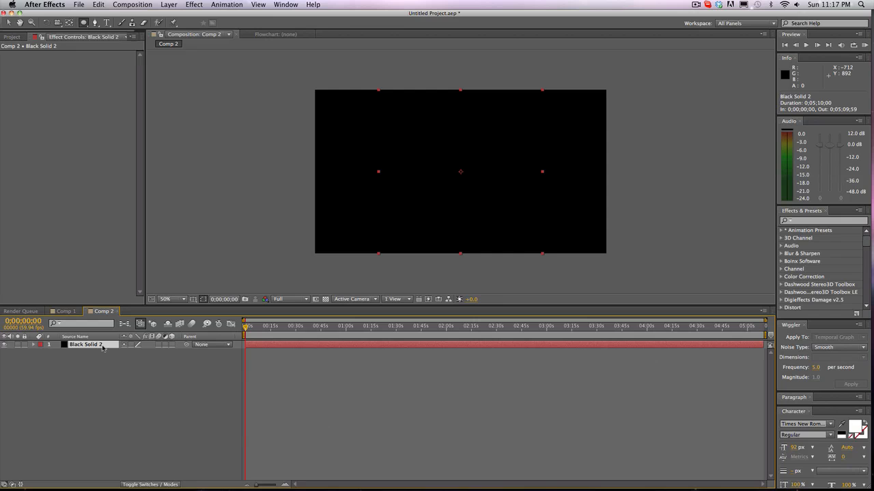
Change Comp 2's width in Composition Settings to make it square.
left_click(133, 5)
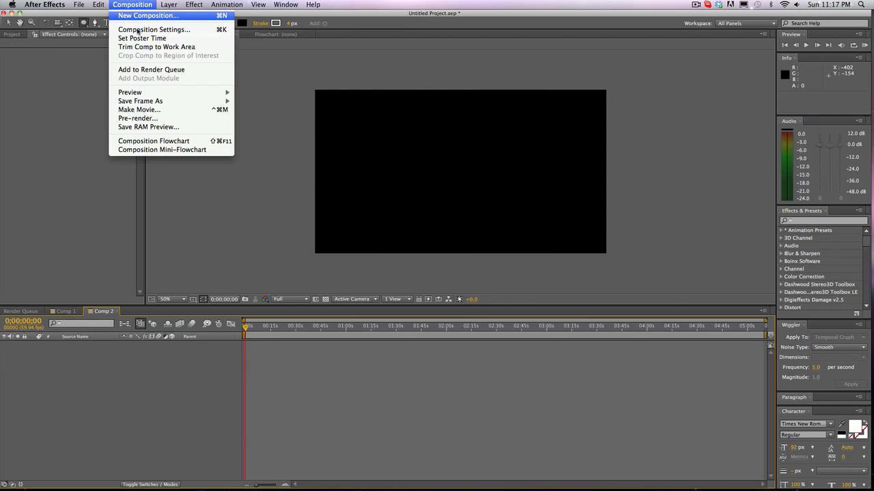
left_click(153, 29)
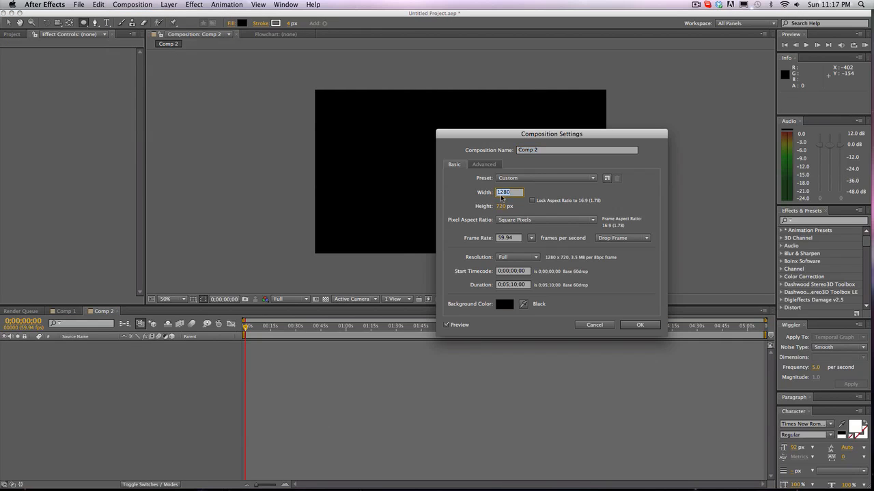
left_click(639, 325)
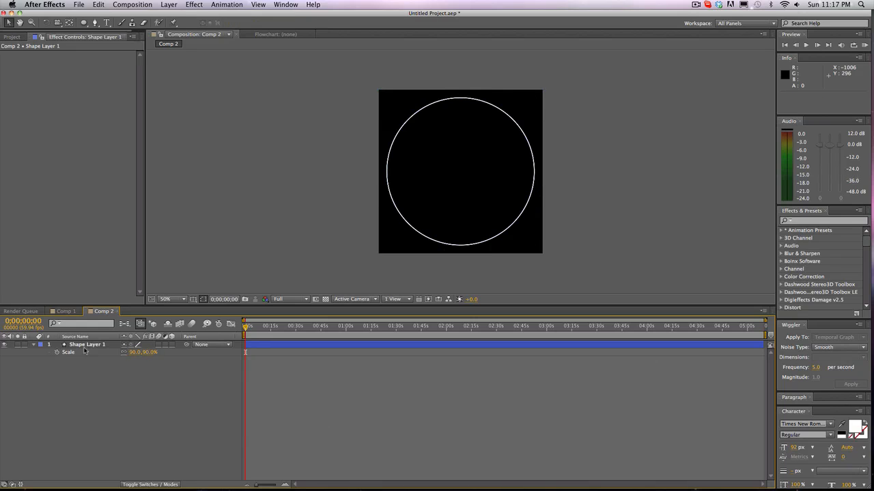
Duplicate the white circle ring and scale the copy to 75%.
left_click(87, 344)
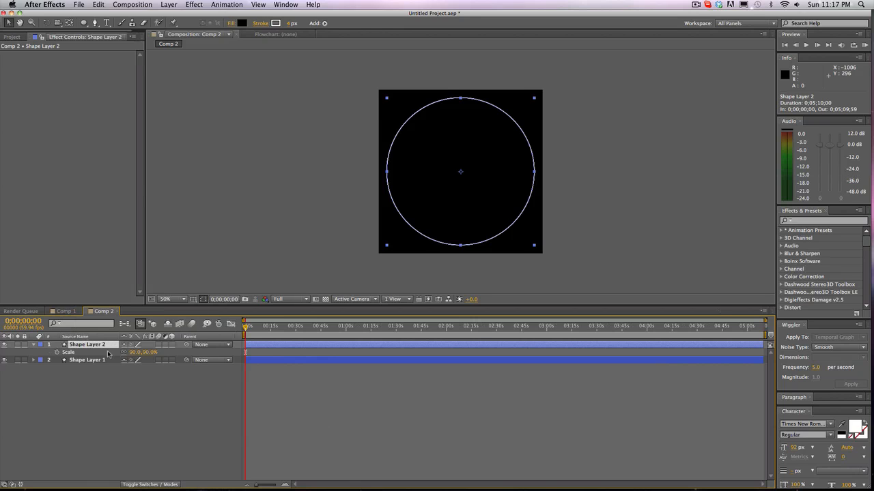
double_click(143, 352)
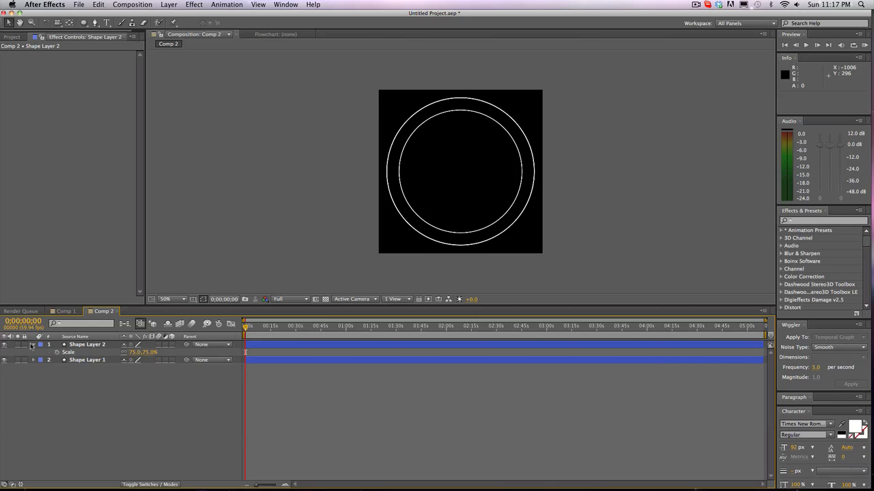
left_click(87, 344)
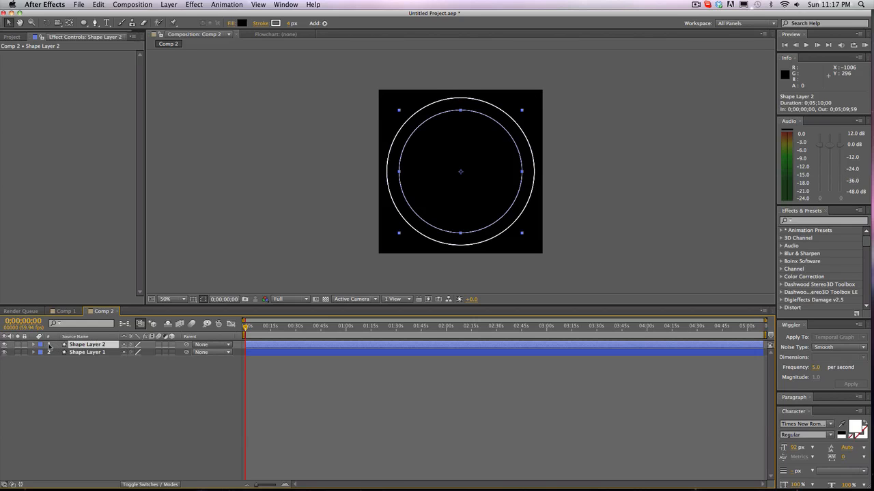
left_click(41, 344)
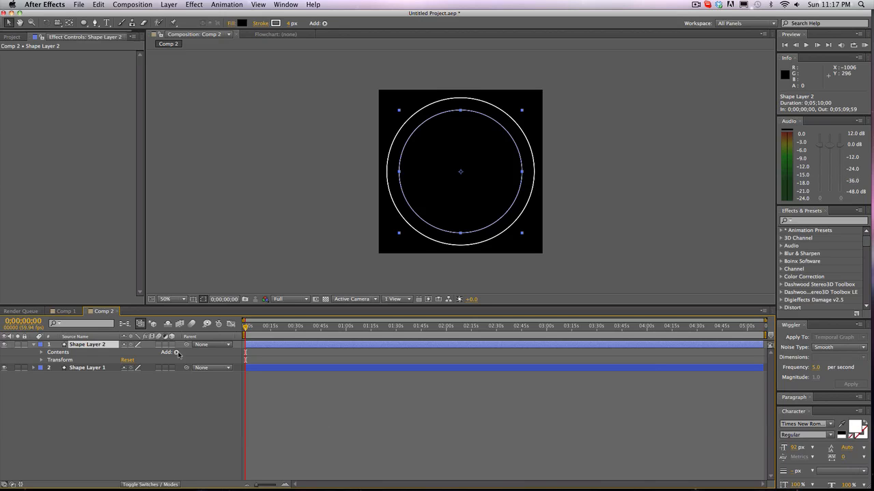
Add Trim Paths to the inner ring and lower its End value.
left_click(176, 352)
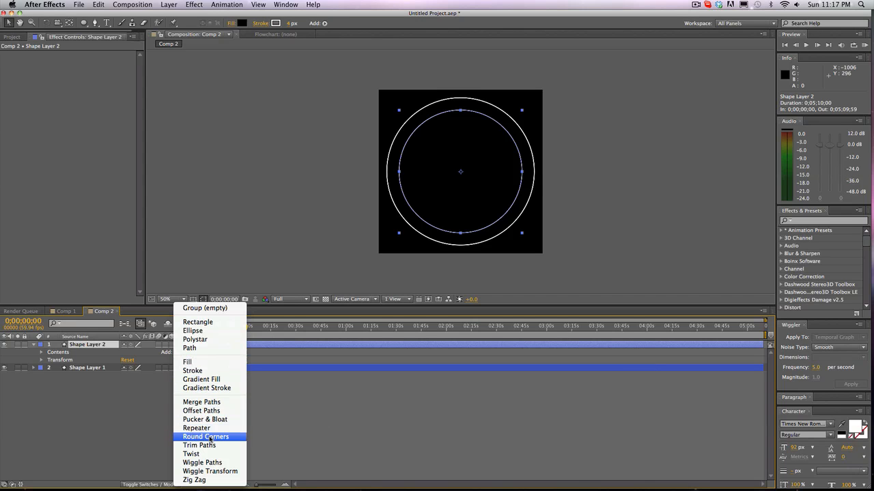
left_click(198, 445)
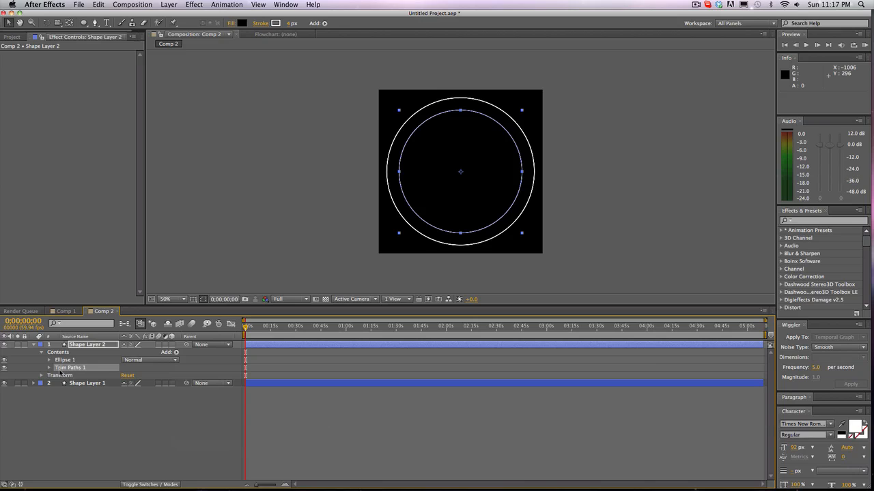
left_click(49, 367)
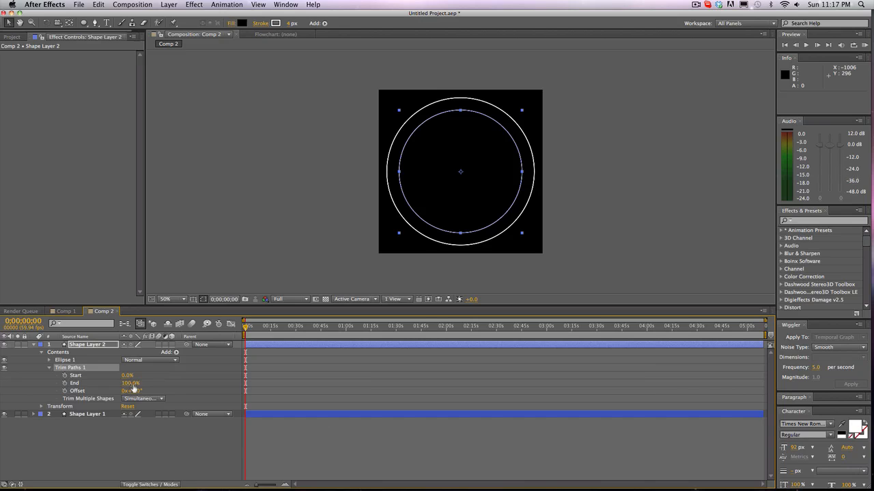
double_click(130, 383)
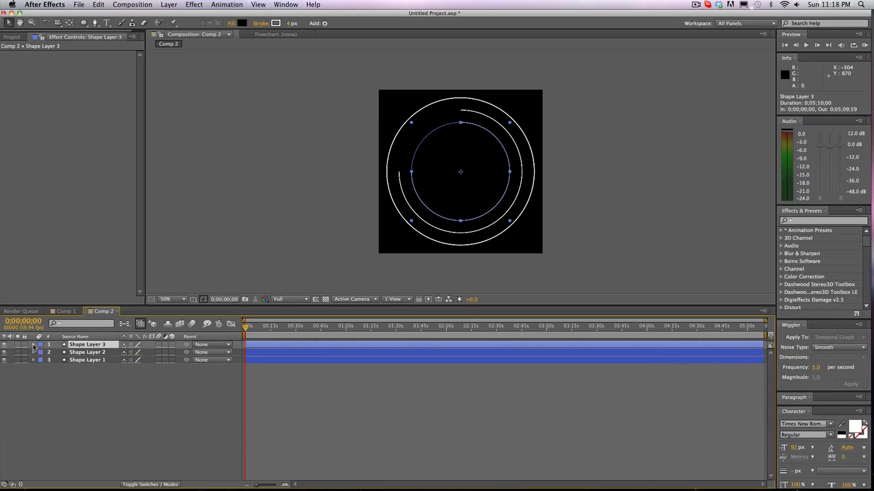
Add a smaller ring scaled to 45% with Trim Paths End at 20%.
left_click(41, 345)
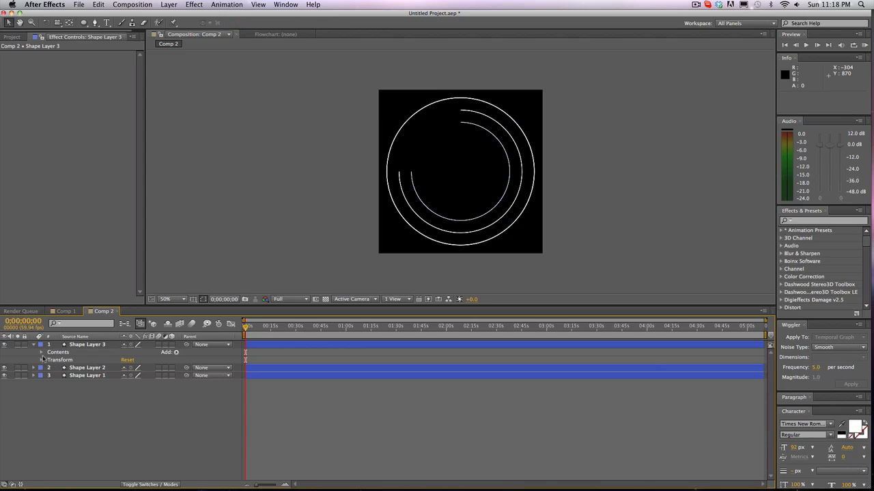
left_click(41, 353)
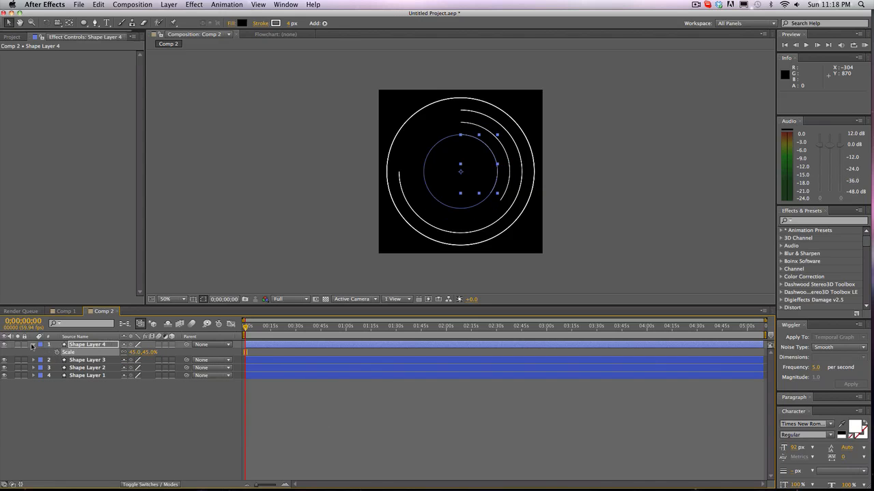
left_click(22, 344)
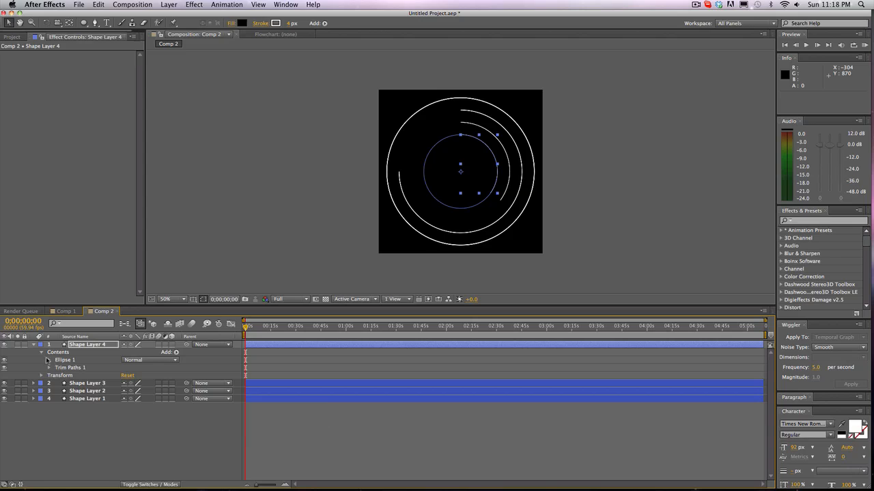
left_click(49, 367)
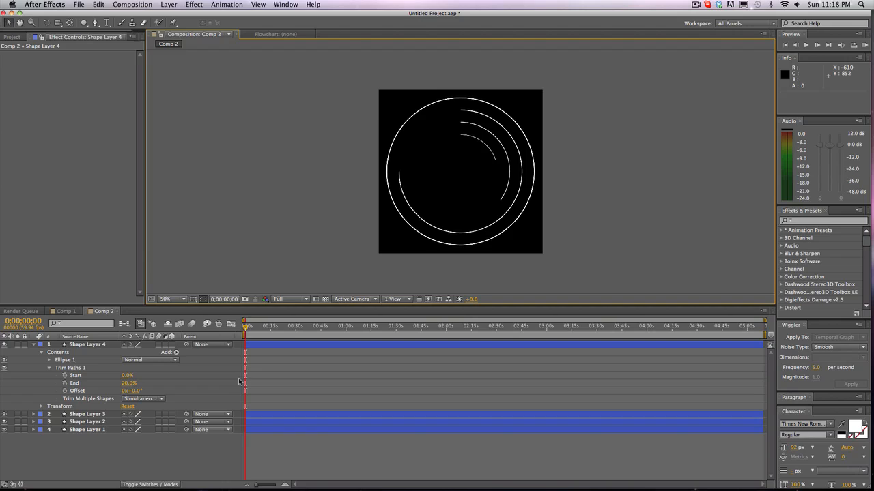
left_click(41, 345)
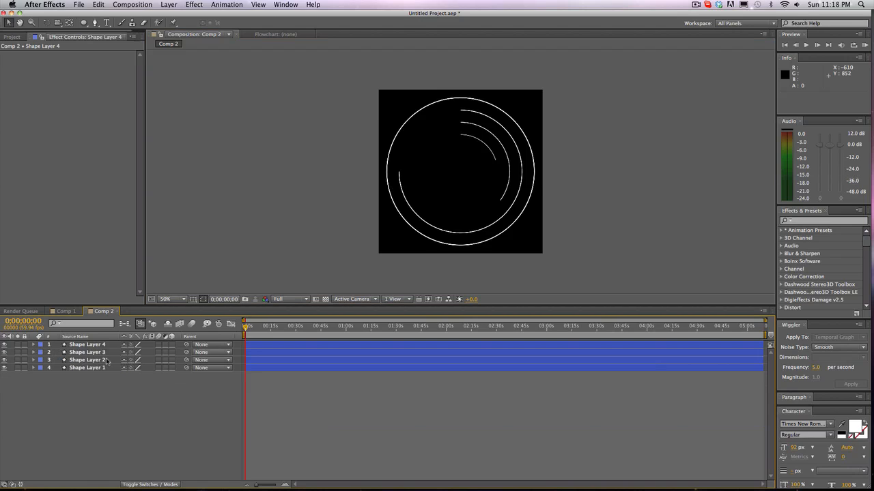
Give Shape Layers 2, 3 and 4 rotation expressions wiggle(1,360), wiggle(1,480) and wiggle(1,720).
left_click(87, 360)
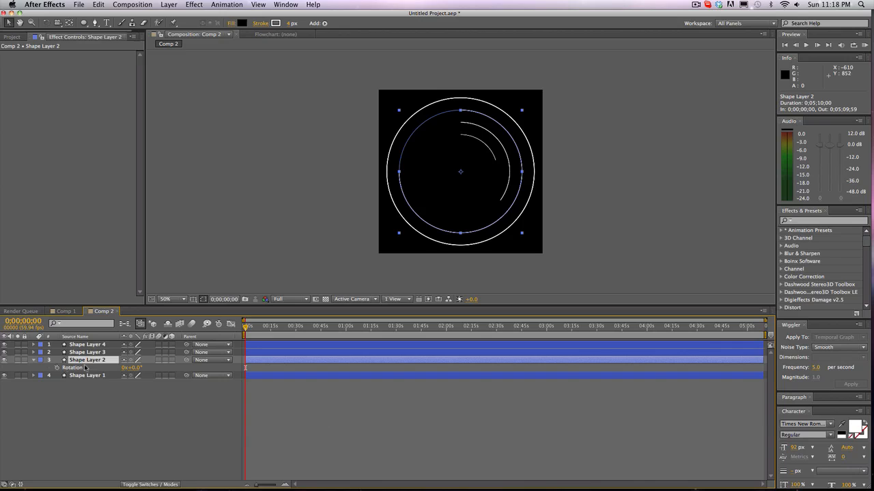
mouse_move(58, 367)
type("wiggle(1,")
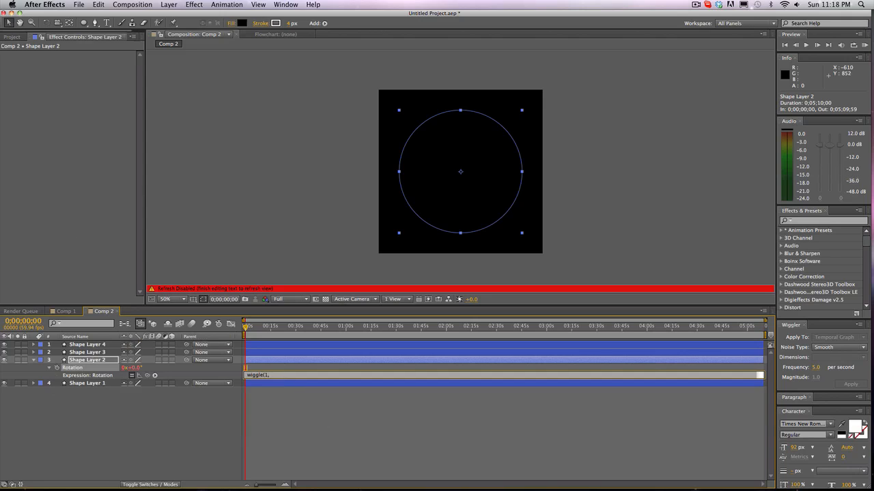
type("360)")
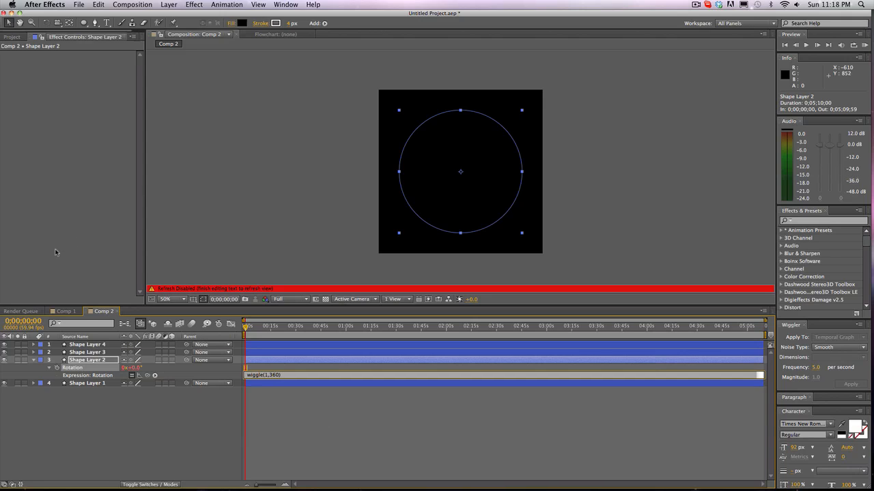
left_click(87, 352)
type("wiggle")
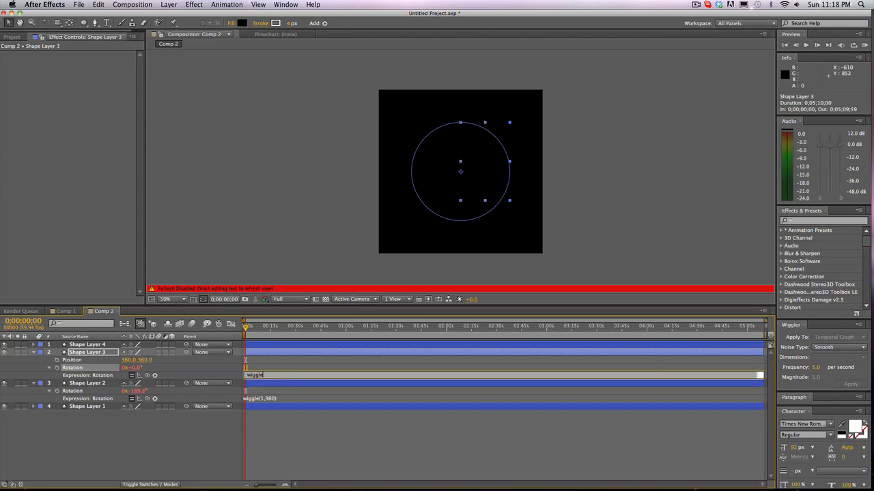
type("(1,480")
type("wiggle(1,720)")
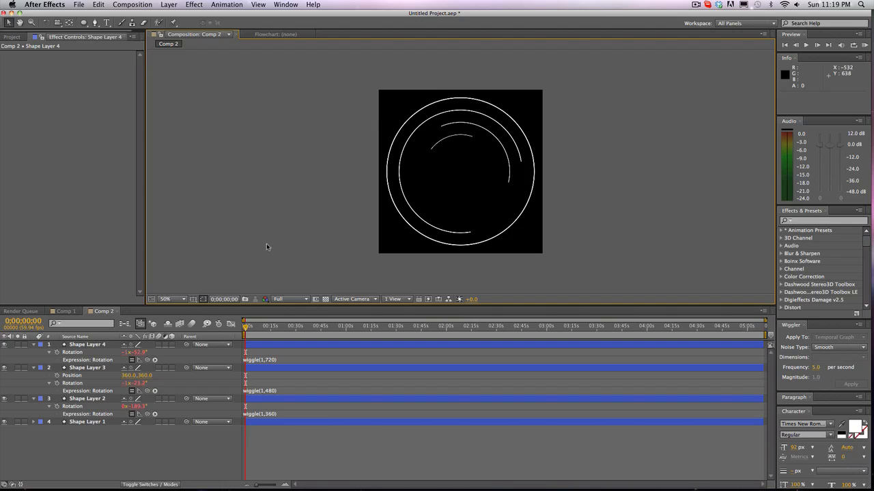
mouse_move(295, 350)
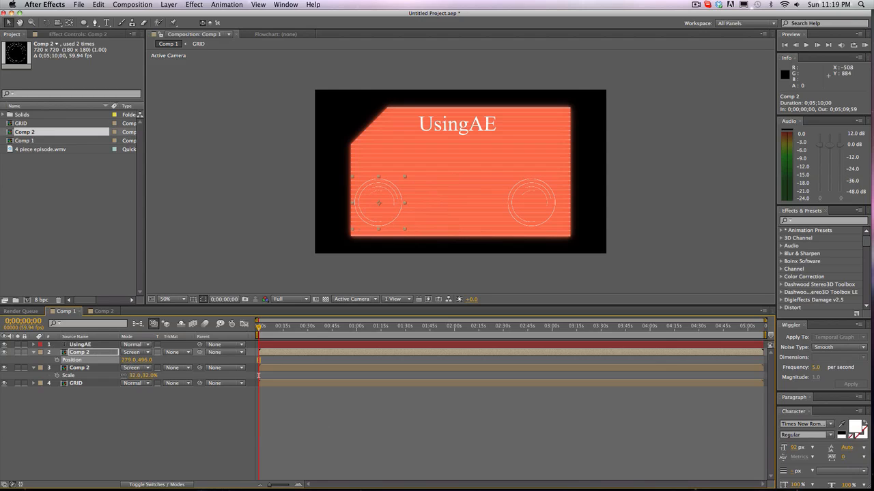
Inspect the ring comp's layers and scrub the timeline to preview the spinning rings.
left_click(101, 312)
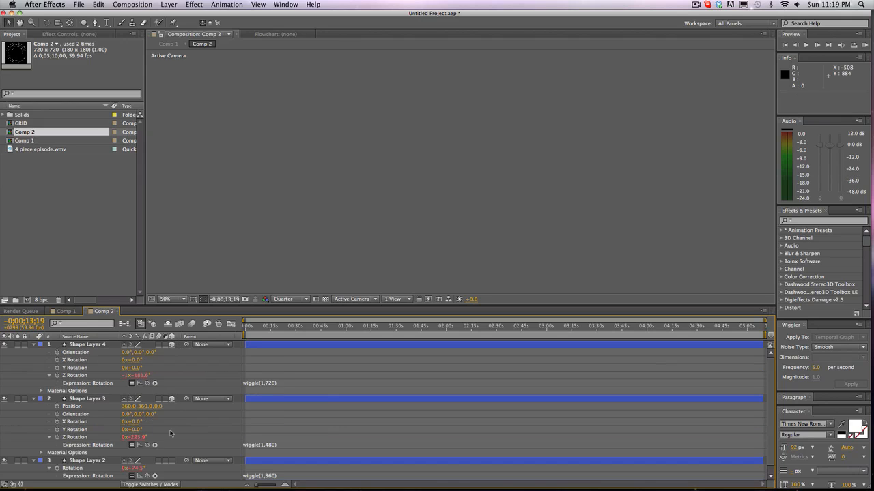
scroll("down", 3)
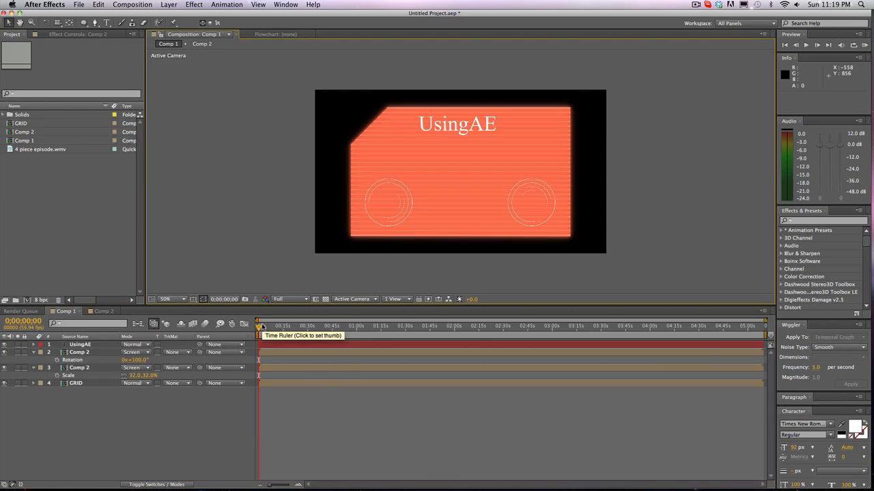
left_click_drag(259, 325, 315, 325)
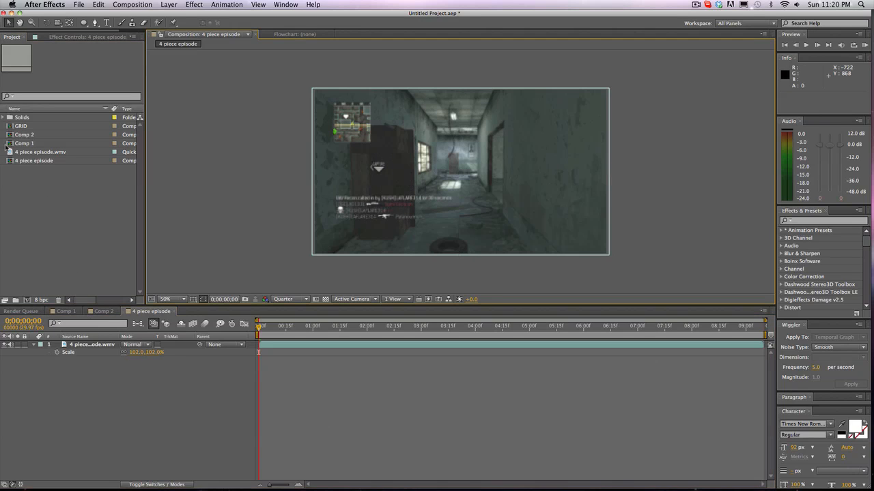
Place Comp 1 over the gameplay footage and set its blend mode to Screen, after trying Add.
left_click(24, 143)
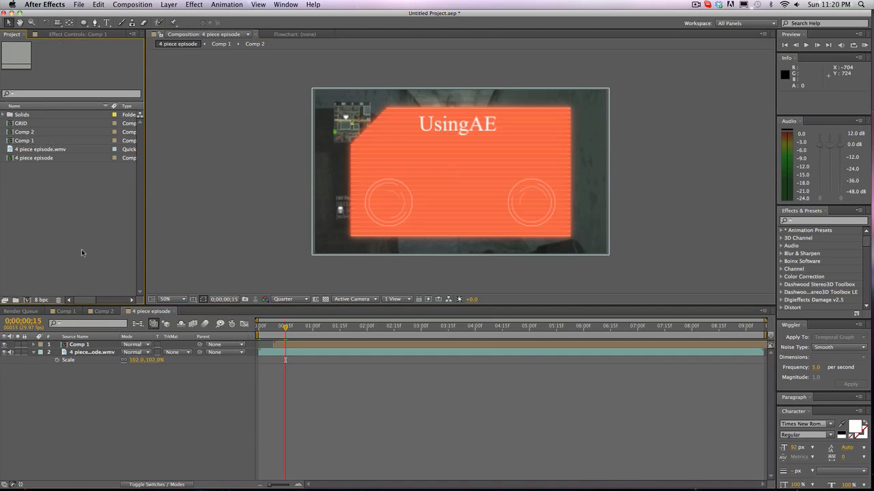
left_click(78, 344)
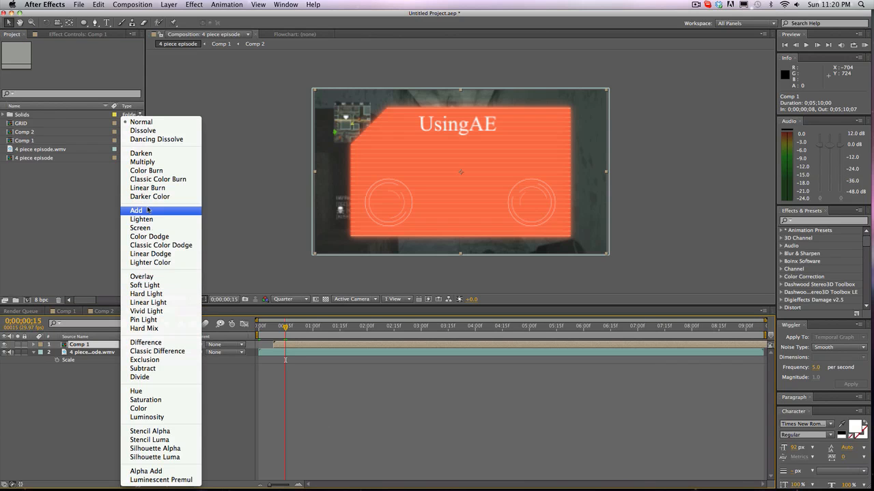
left_click(135, 210)
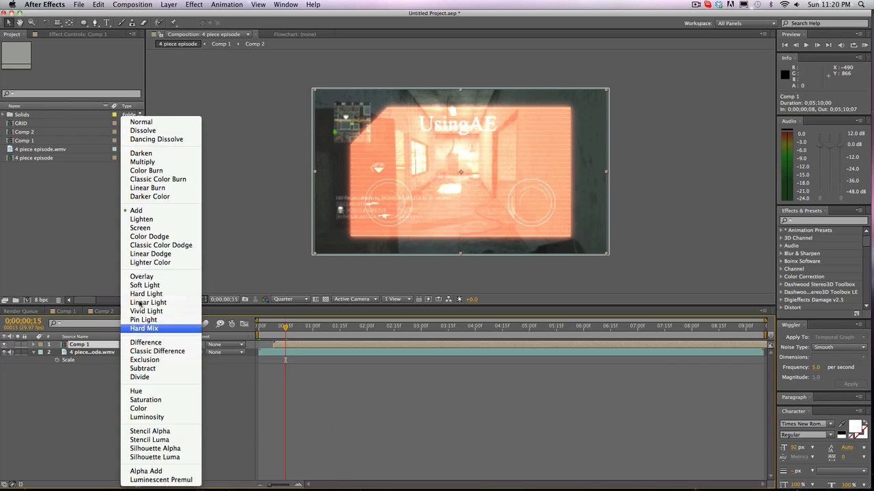
left_click(140, 228)
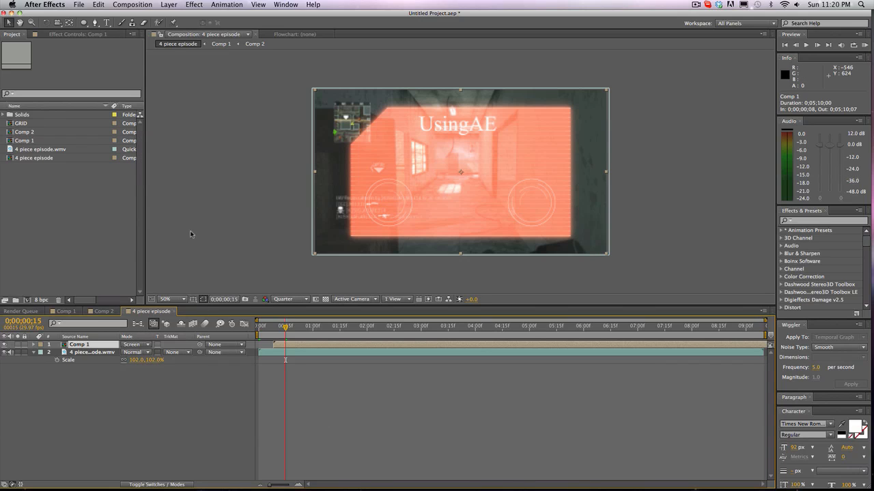
mouse_move(423, 166)
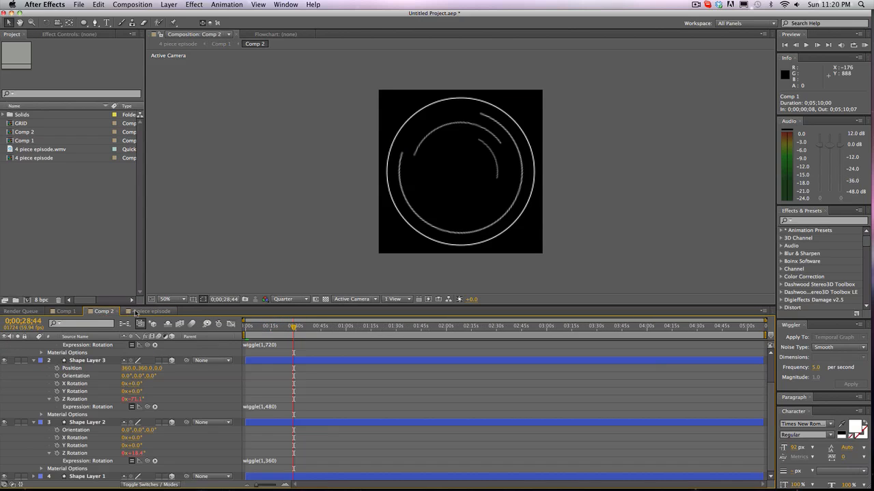
left_click(149, 312)
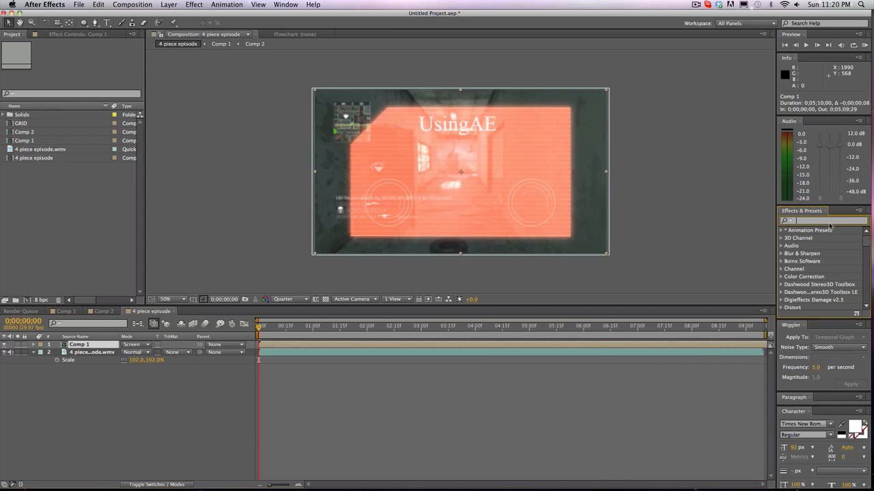
mouse_move(564, 195)
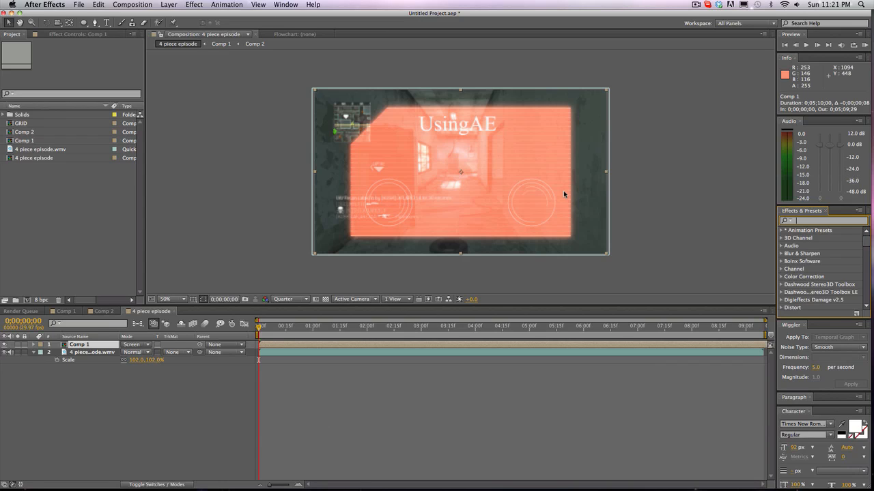
mouse_move(561, 193)
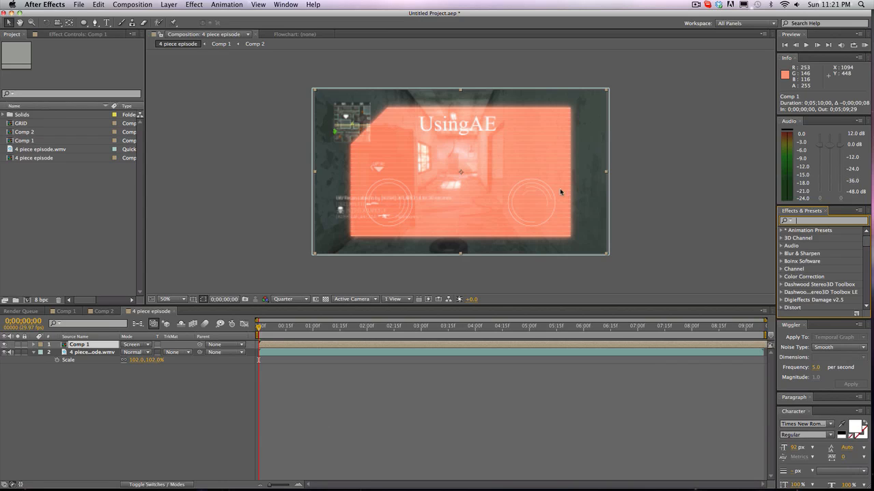
mouse_move(103, 339)
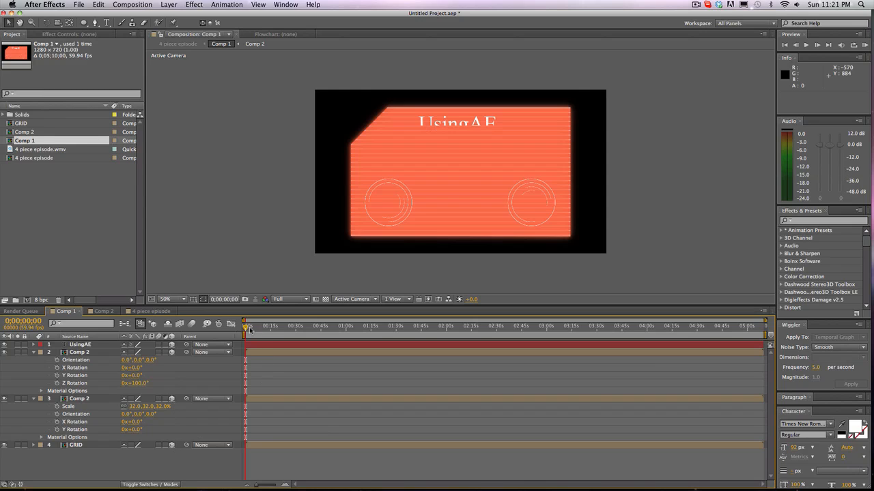
Scrub Comp 1 to preview the title flip, check Comp 2, then return to frame 0.
left_click_drag(243, 325, 293, 325)
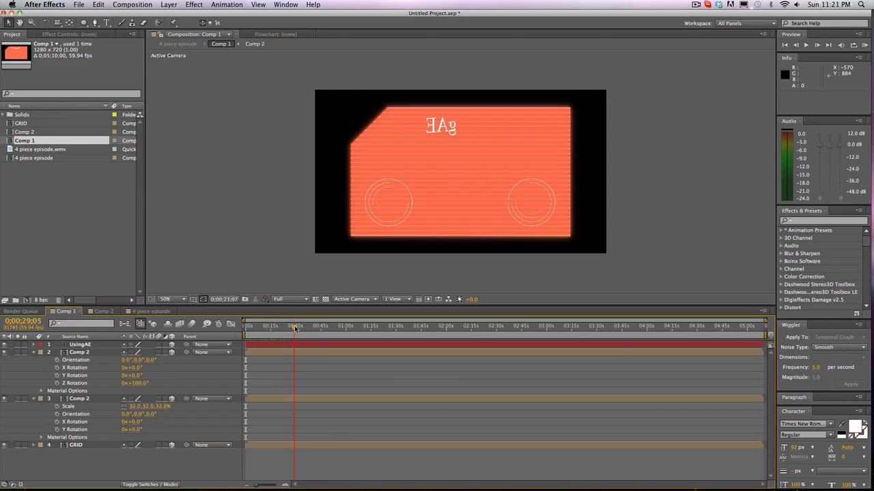
left_click(244, 325)
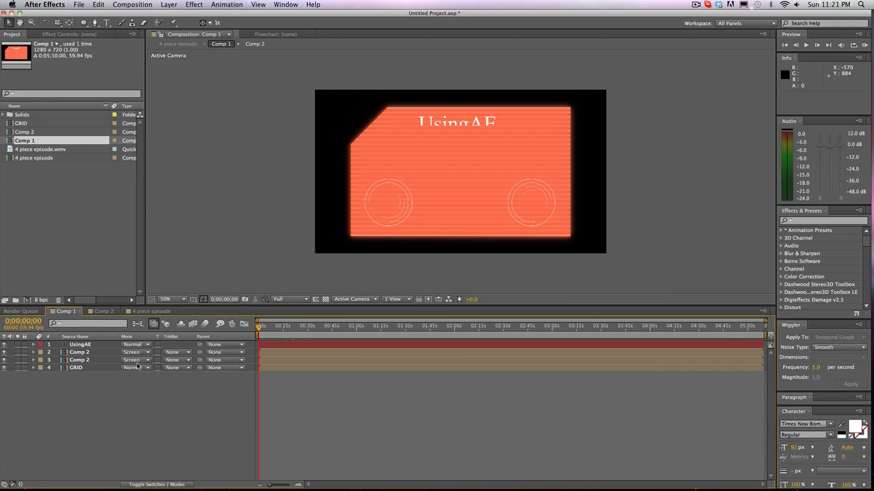
left_click(79, 344)
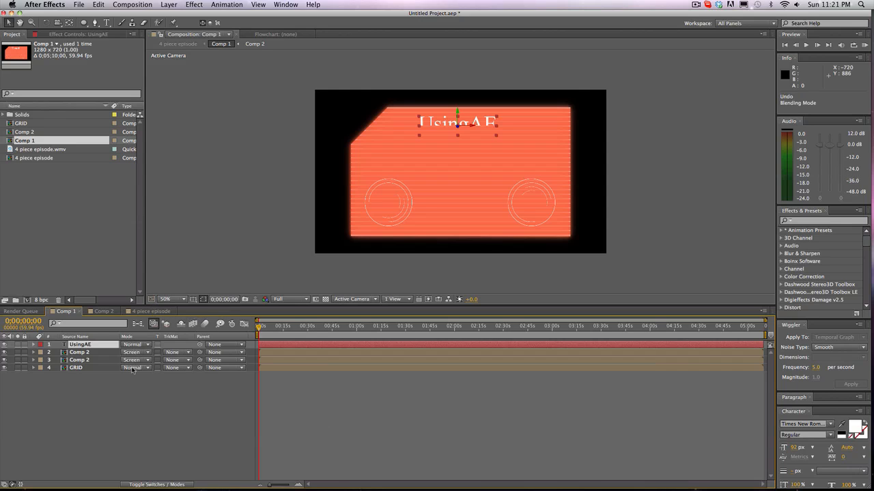
left_click(75, 367)
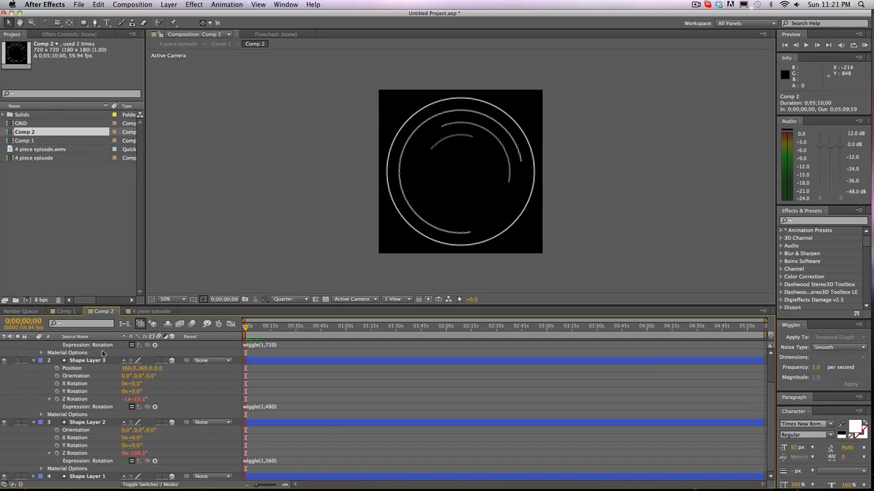
left_click(65, 311)
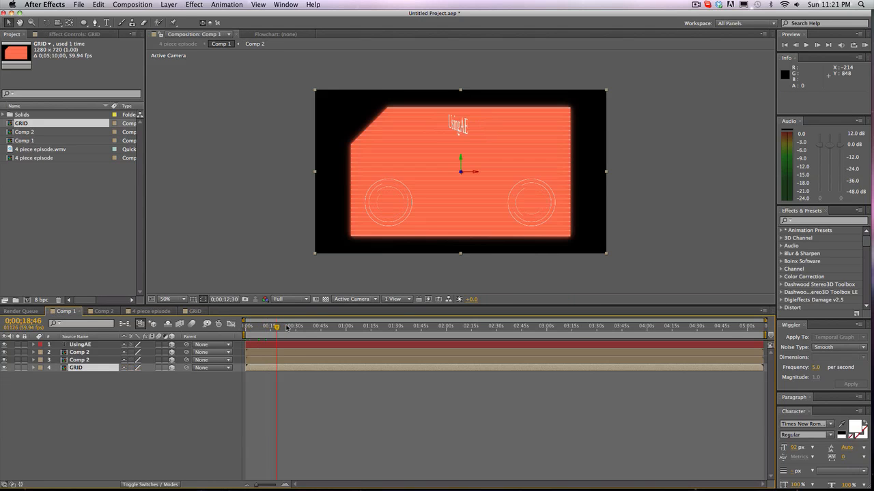
left_click(245, 325)
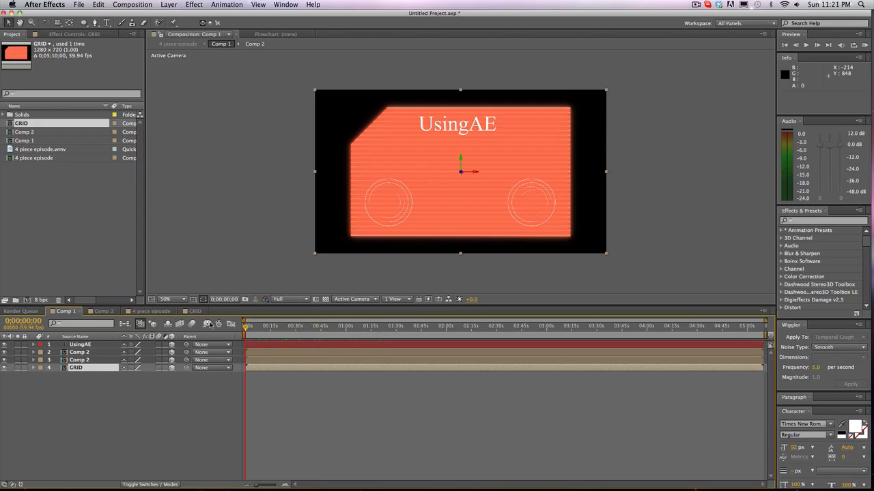
mouse_move(402, 170)
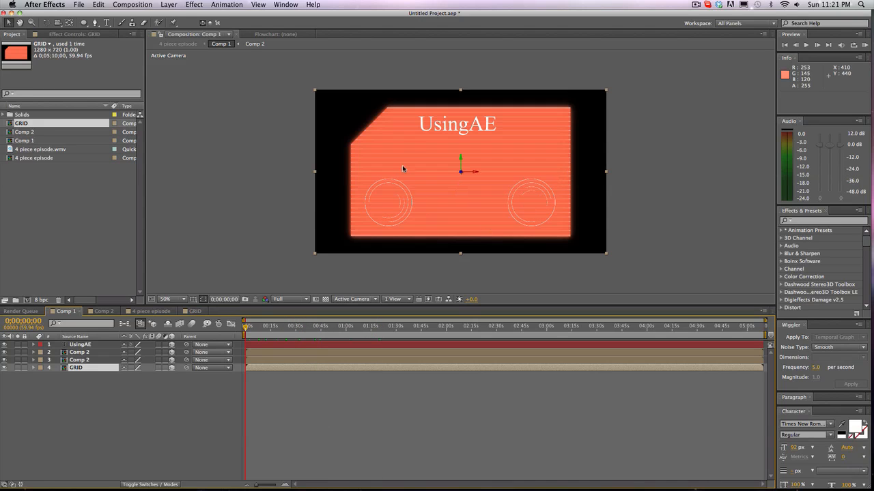